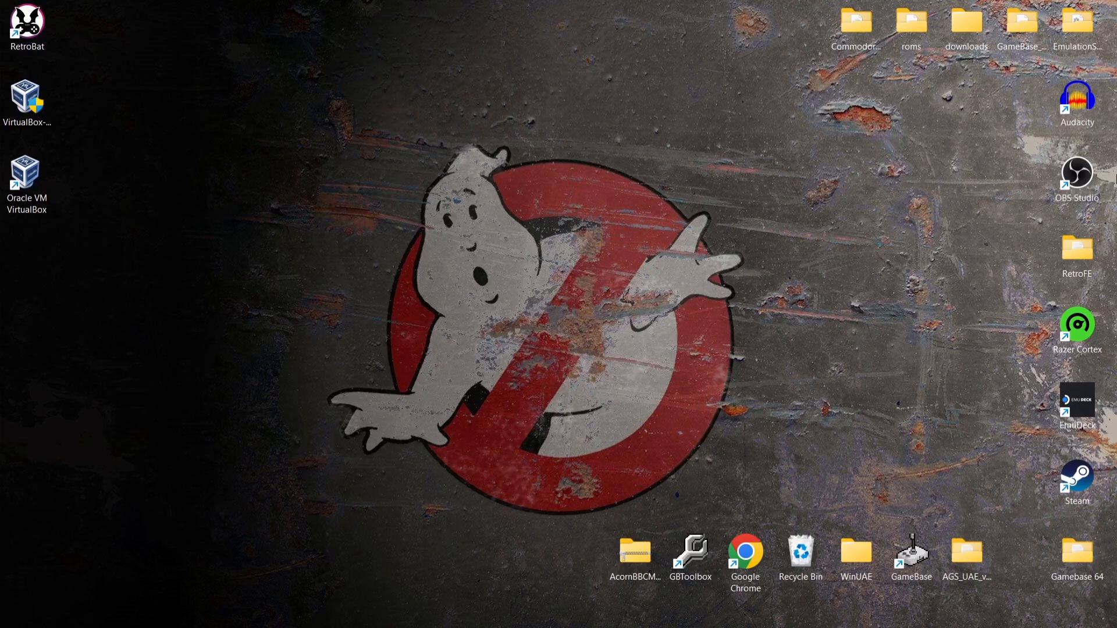
mouse_move(677, 465)
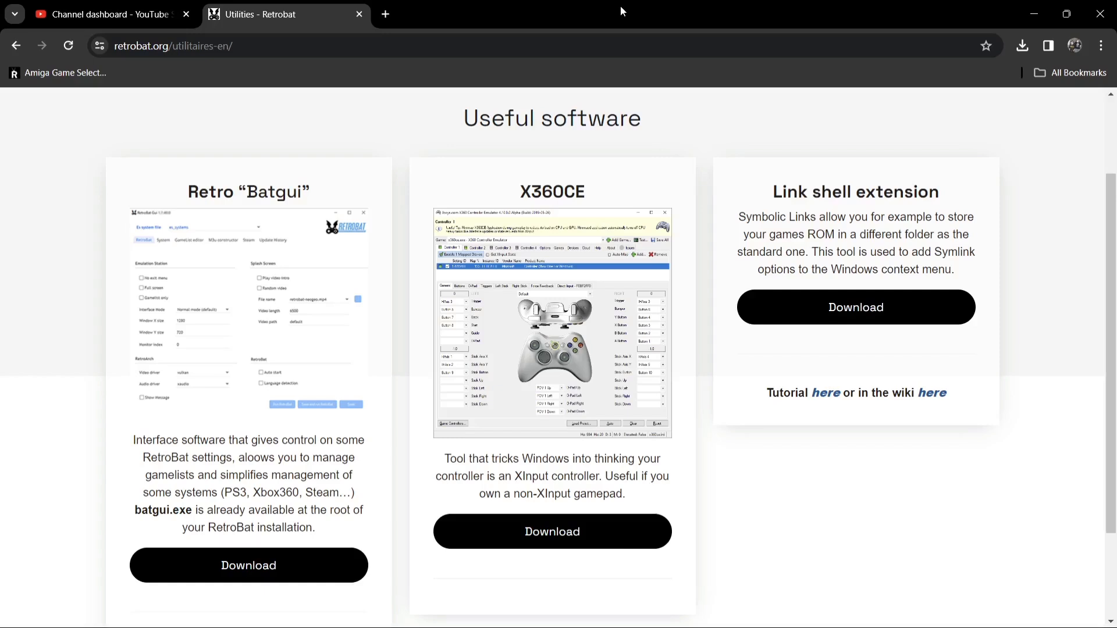
mouse_move(249, 565)
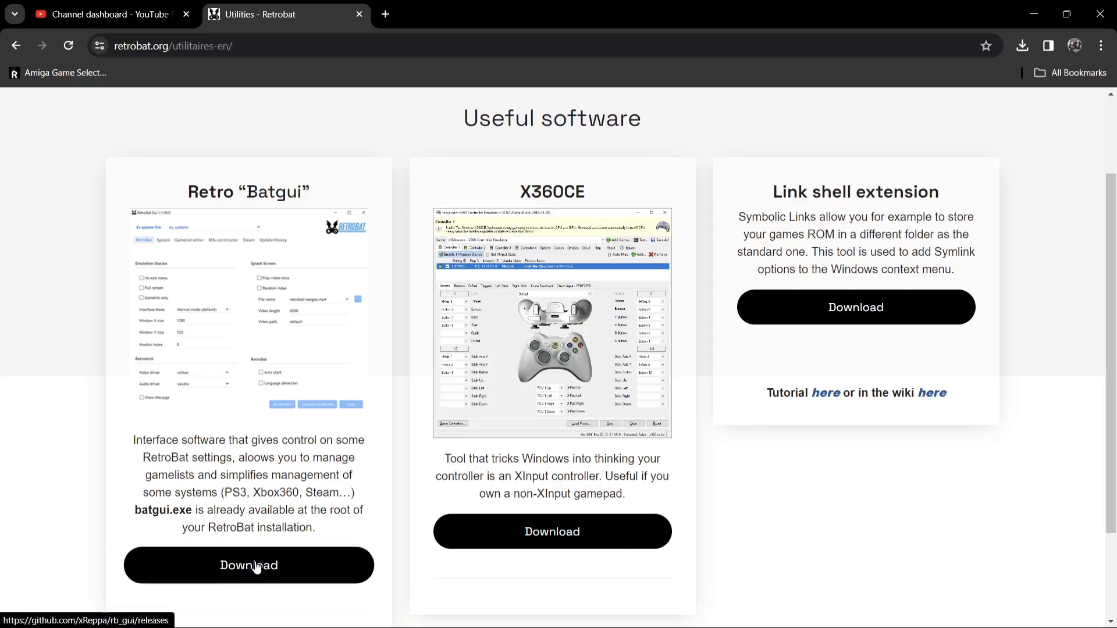
Step: Download BatGui2056.zip from the Bat Gui 2.0.56.0 release on the rb_gui releases page
left_click(248, 565)
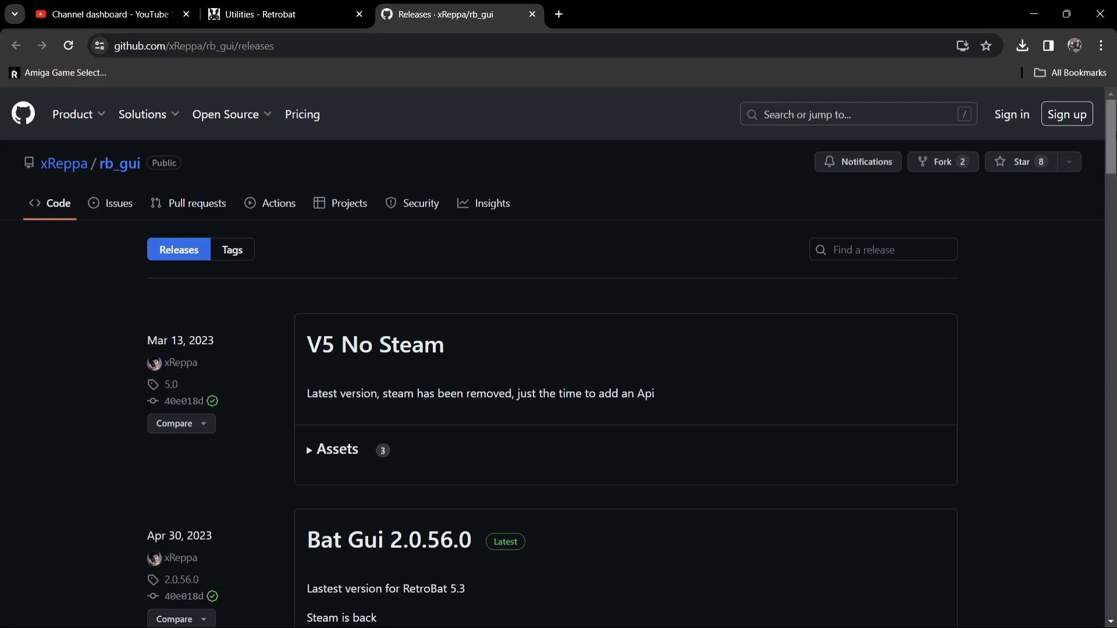
scroll("down", 3)
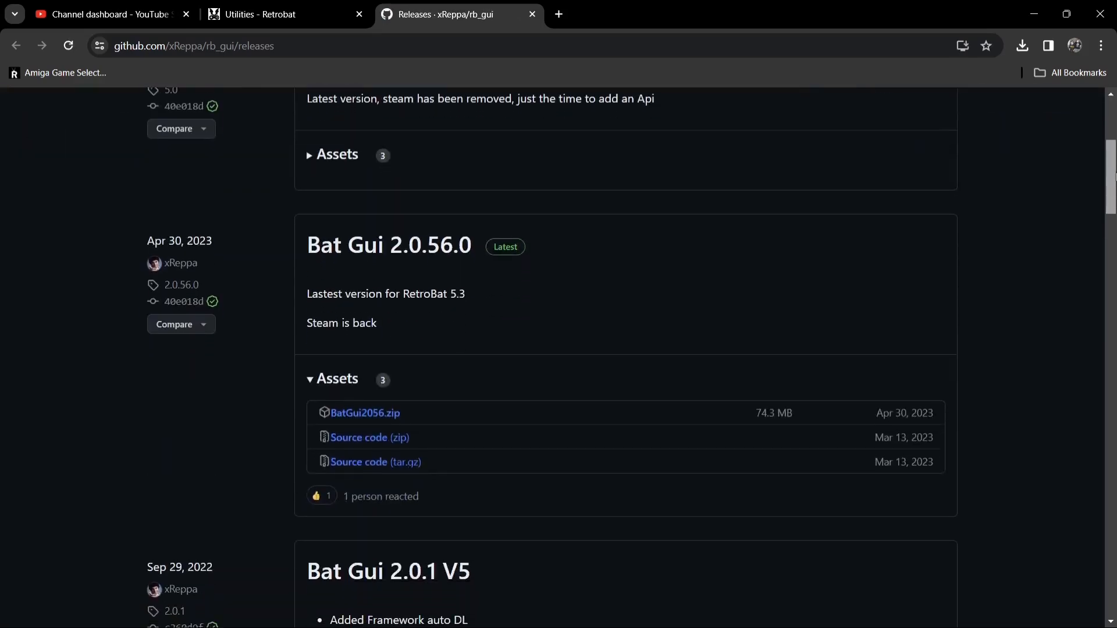
scroll("down", 3)
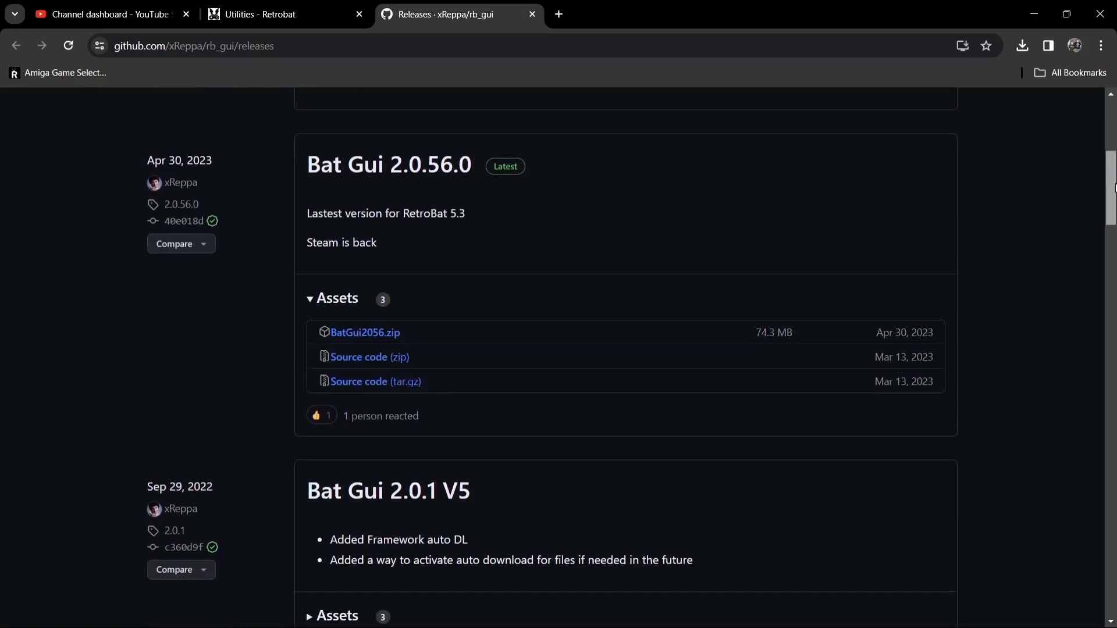
scroll("down", 3)
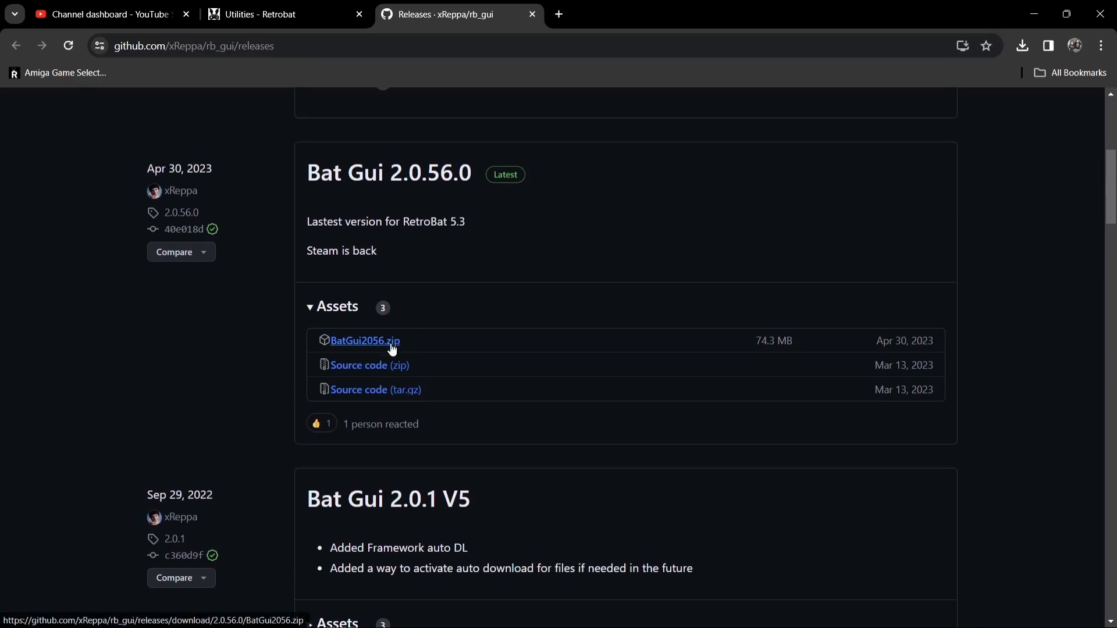
mouse_move(407, 340)
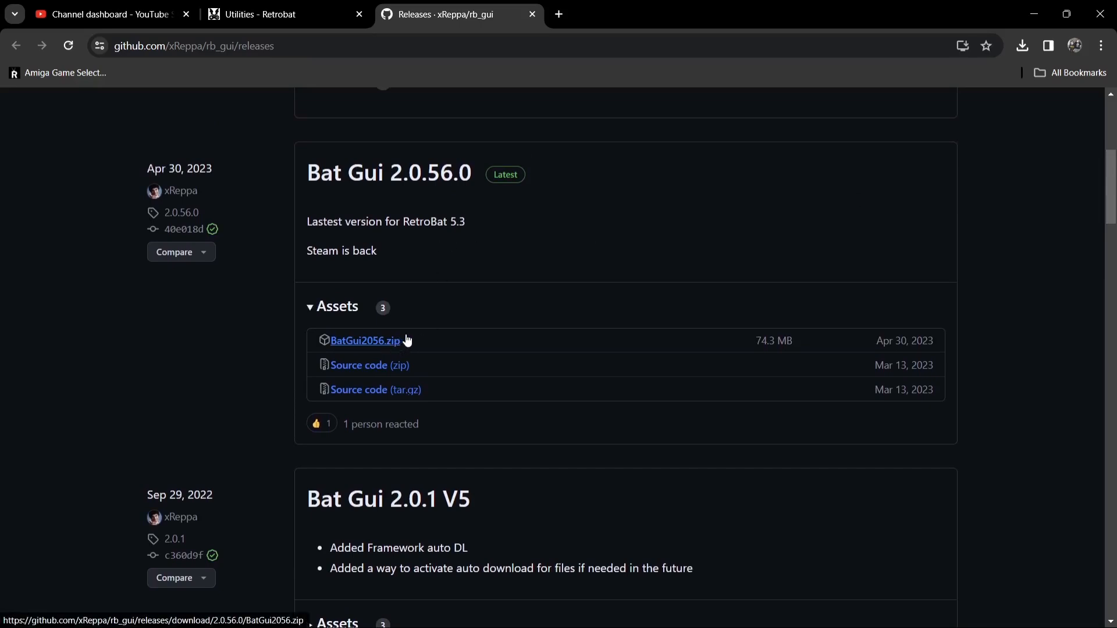
mouse_move(445, 335)
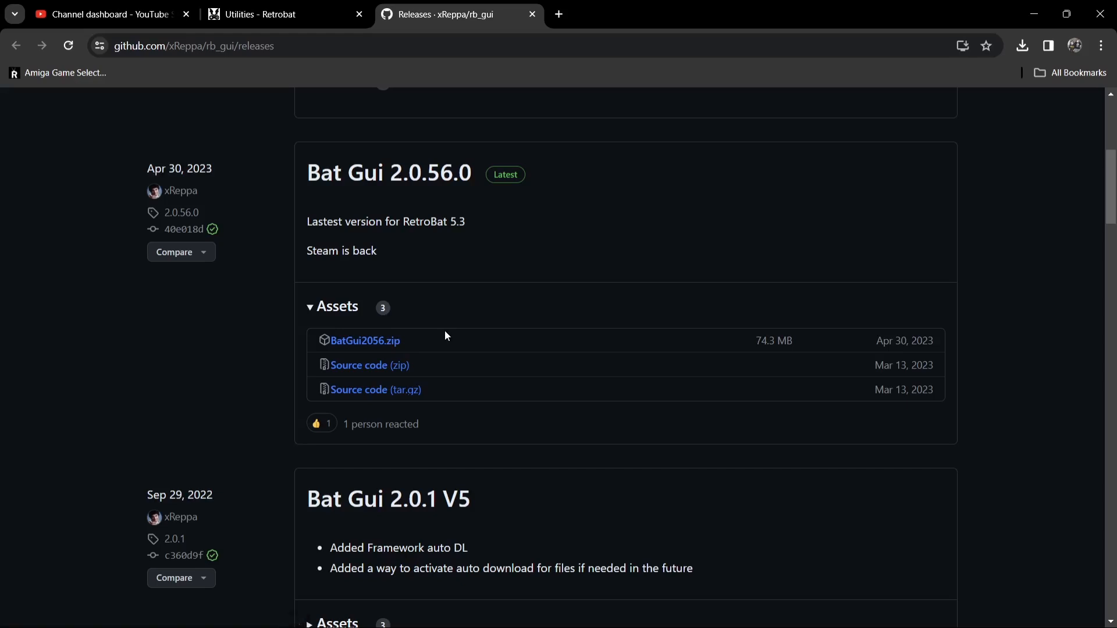
mouse_move(344, 349)
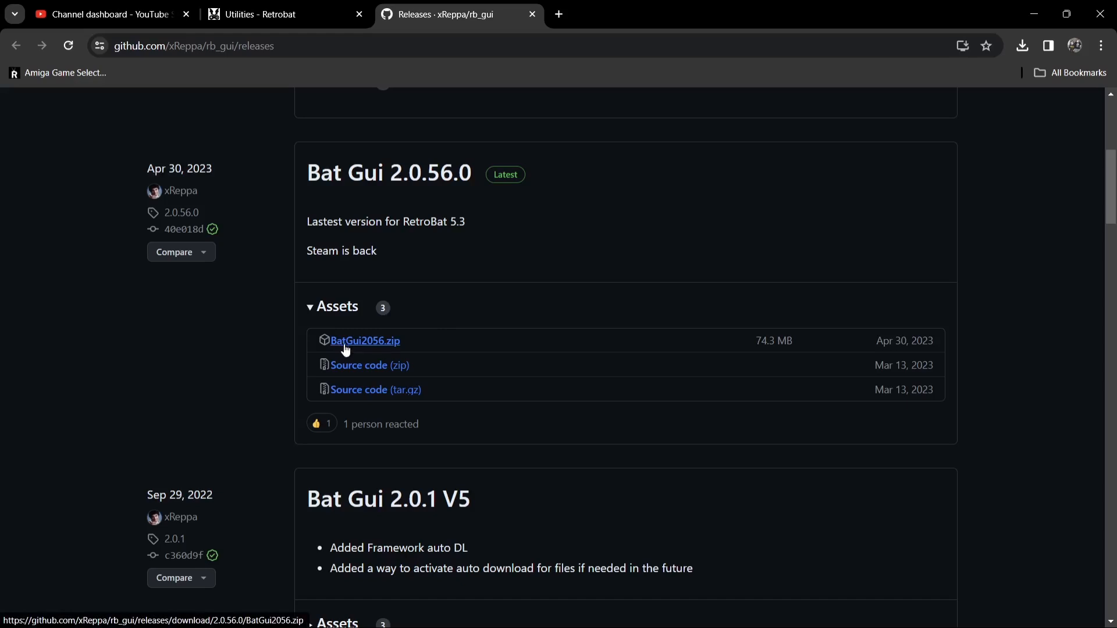
left_click(364, 340)
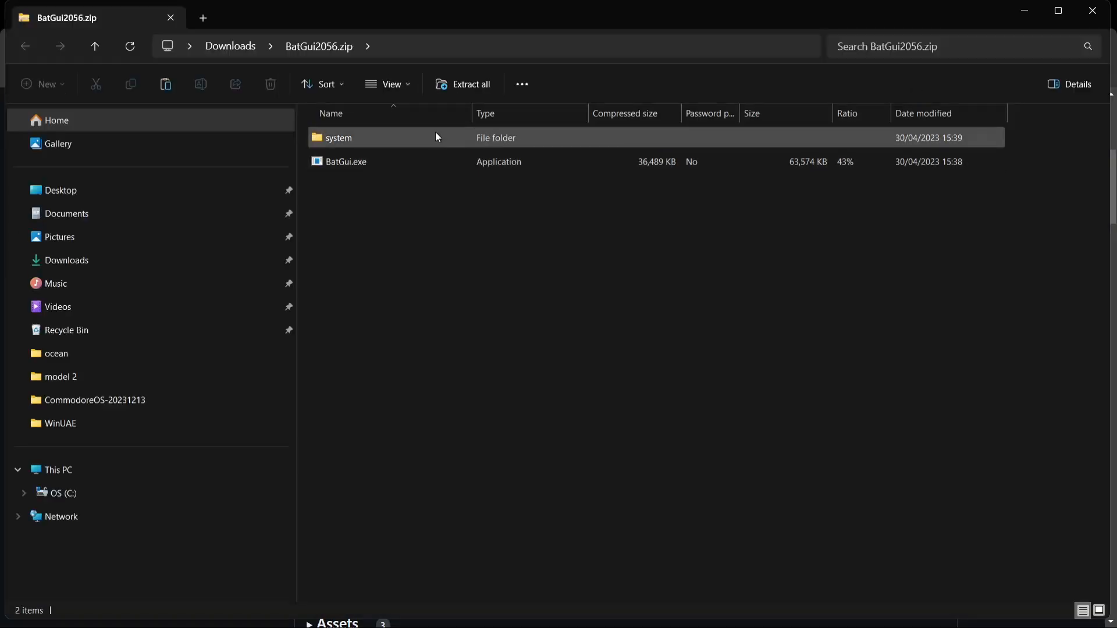
Step: Browse the archive's system and modules folders, then select all top-level archive items
double_click(339, 137)
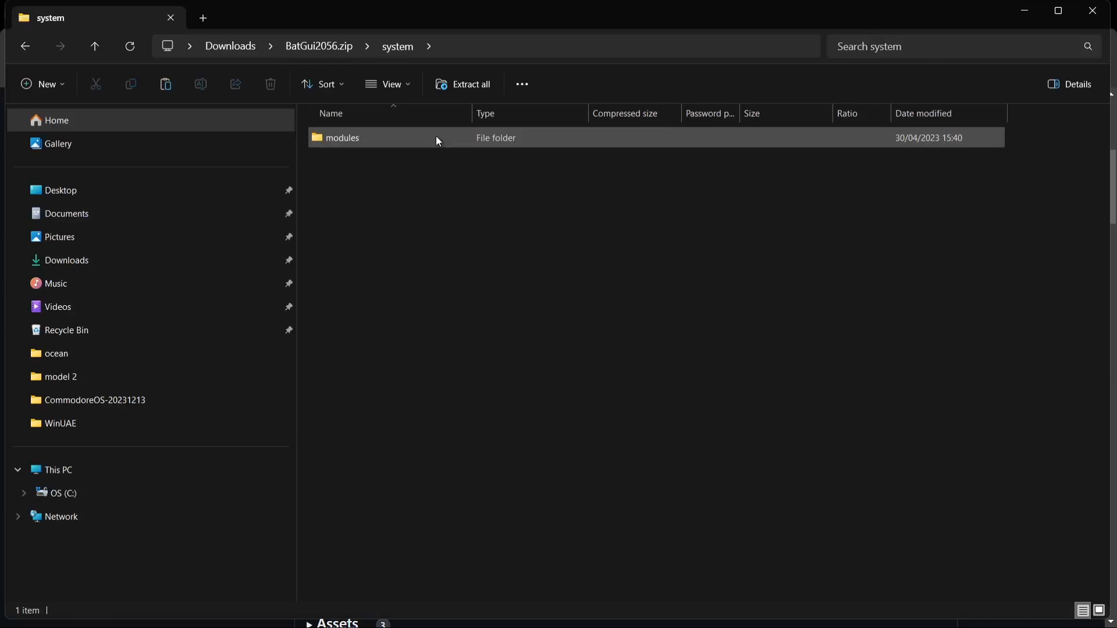
double_click(342, 137)
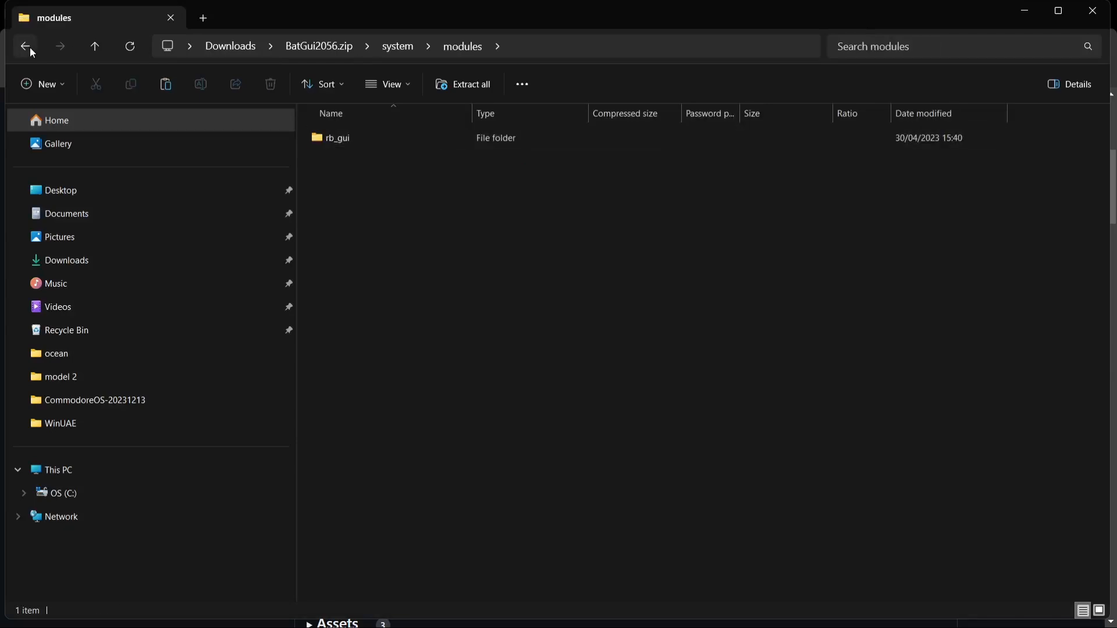
left_click(26, 47)
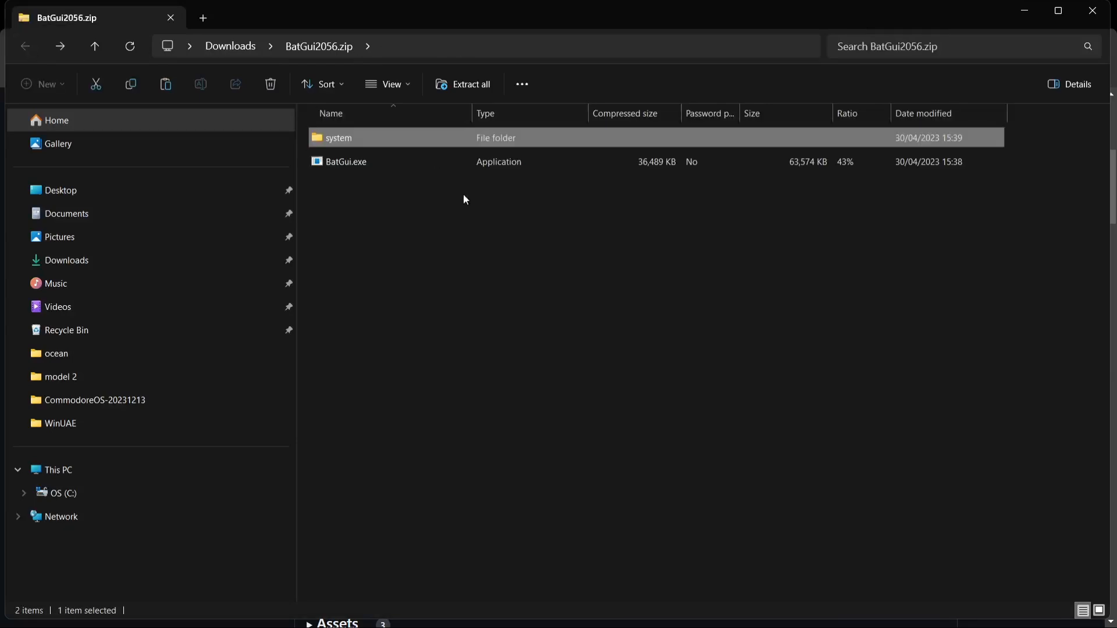
key("ctrl+a")
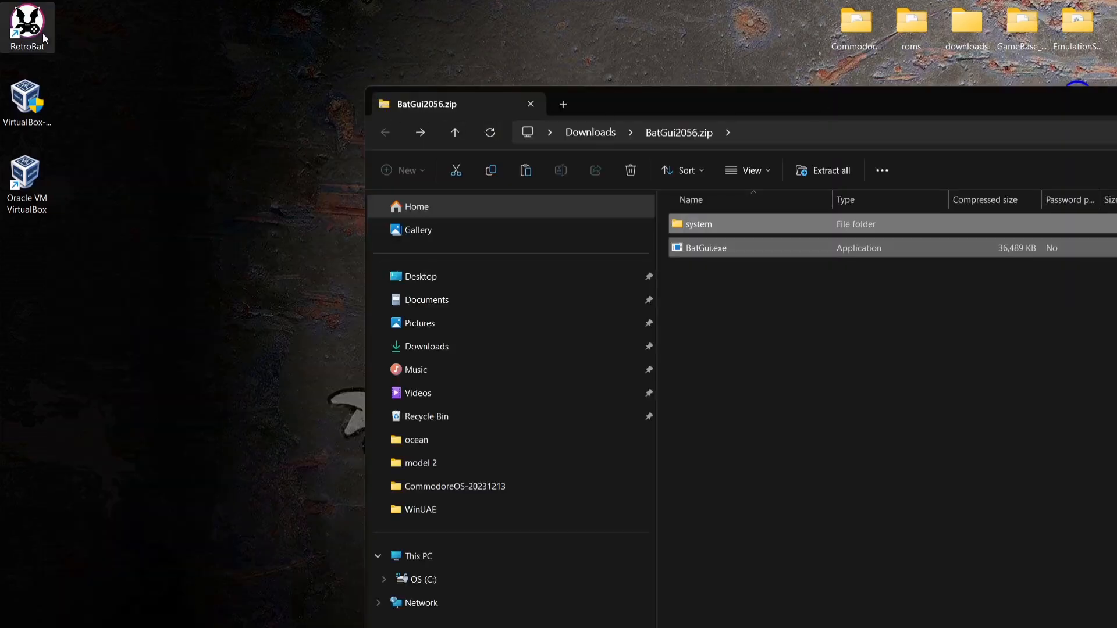
Step: Open the RetroBat folder from its shortcut and drag the 49 archive items into it
right_click(28, 27)
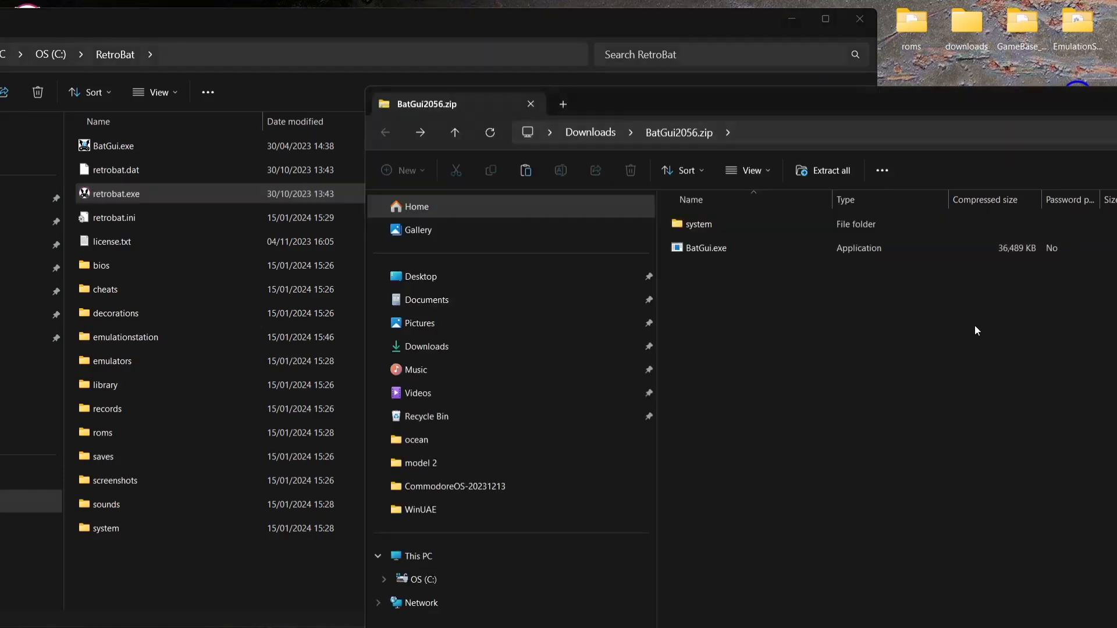
left_click_drag(698, 223, 245, 463)
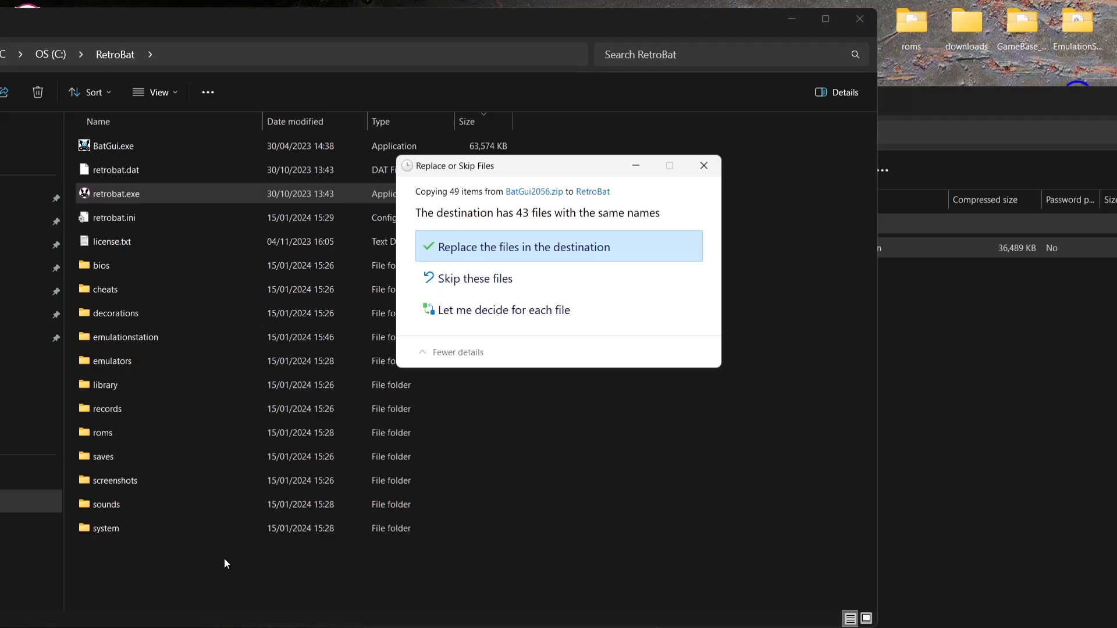
mouse_move(642, 298)
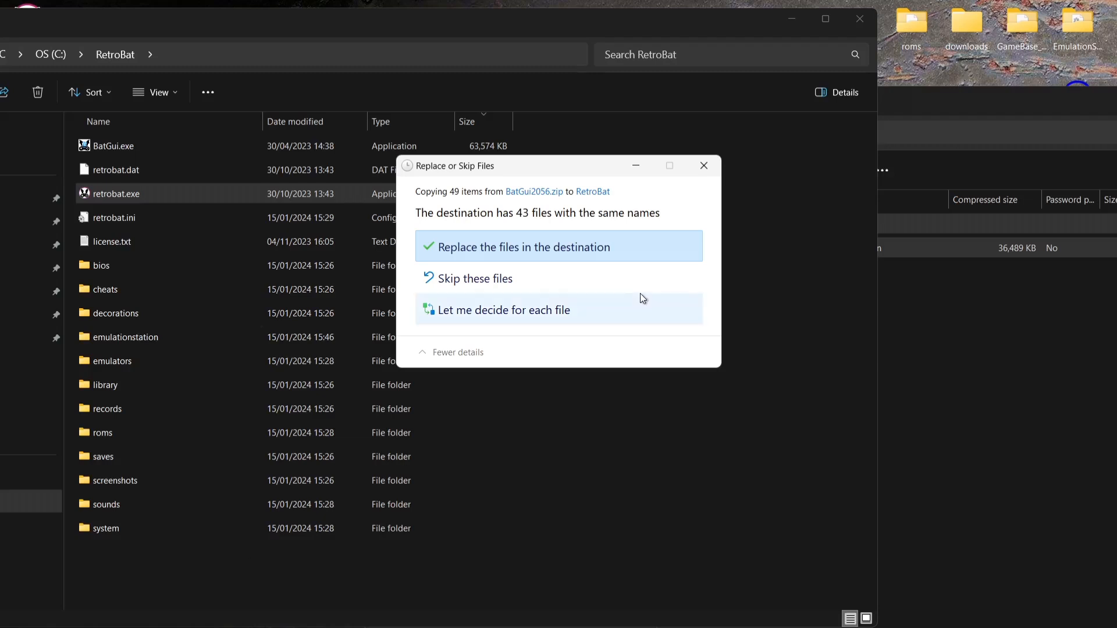
Step: Replace the 43 same-named files in the RetroBat destination
left_click(523, 247)
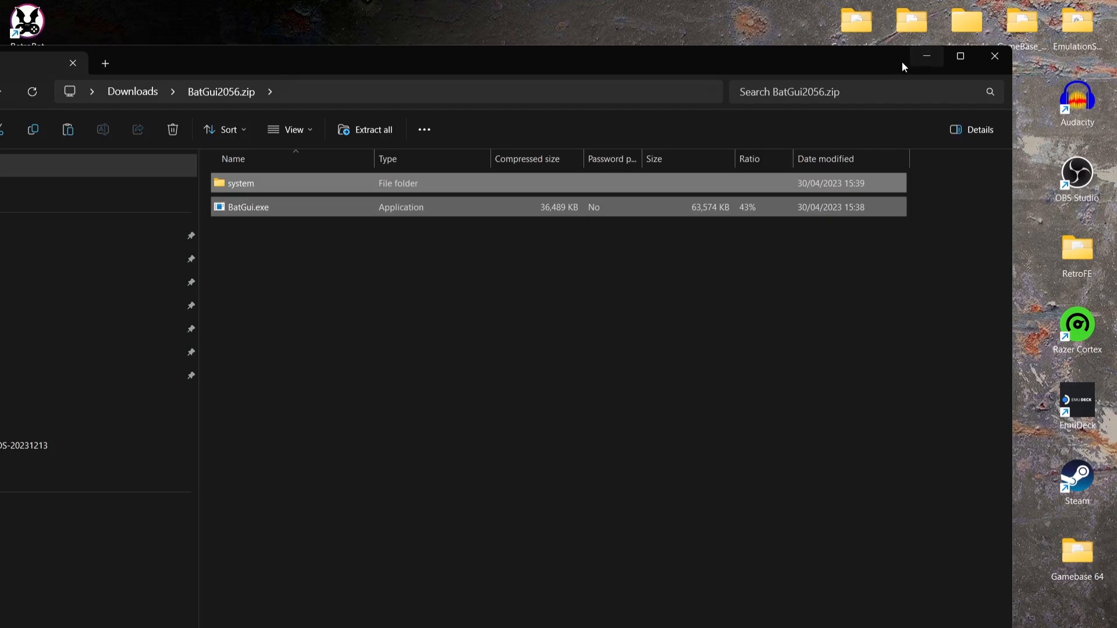
Step: Close the BatGui2056.zip File Explorer window
left_click(994, 57)
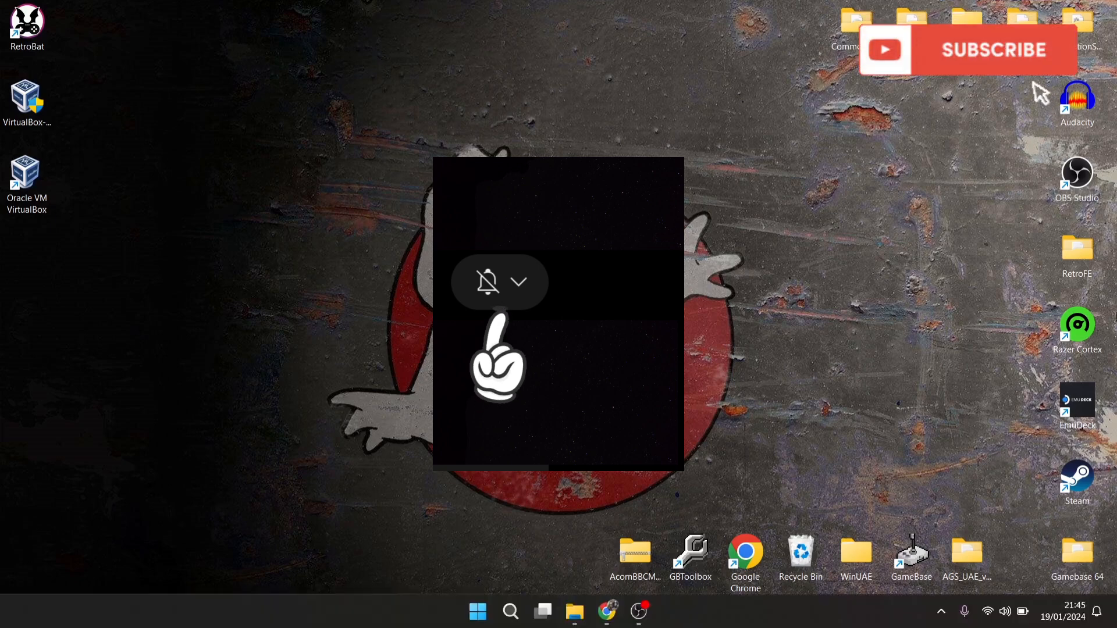
left_click(518, 282)
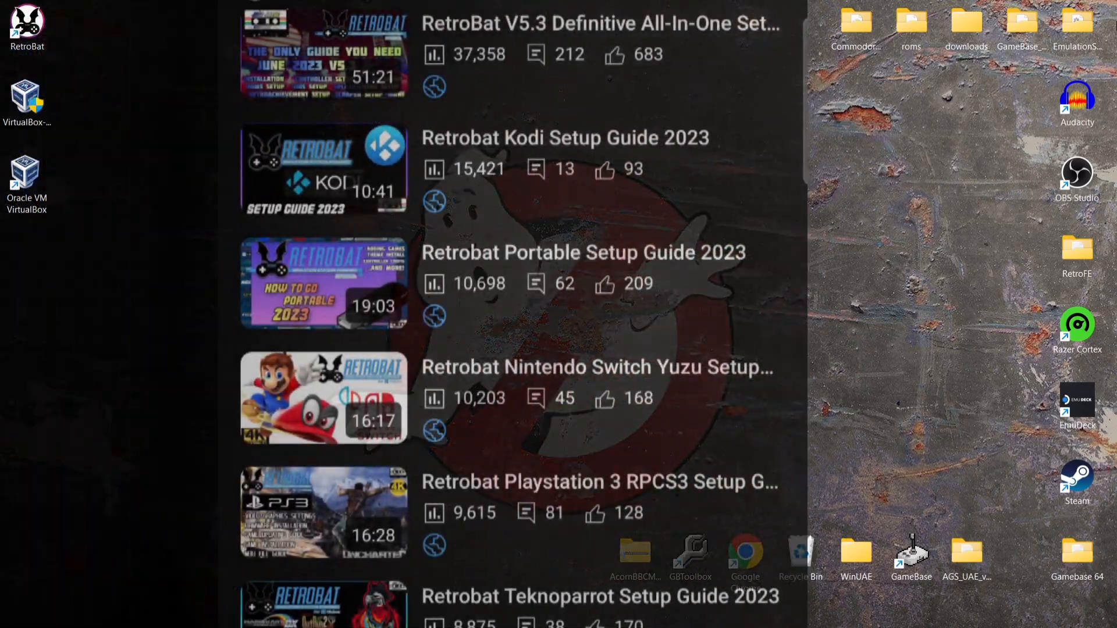
Step: Scroll the RetroBat guide video list down to the N64, 3DS, OpenBOR and startup music guides
scroll("down", 3)
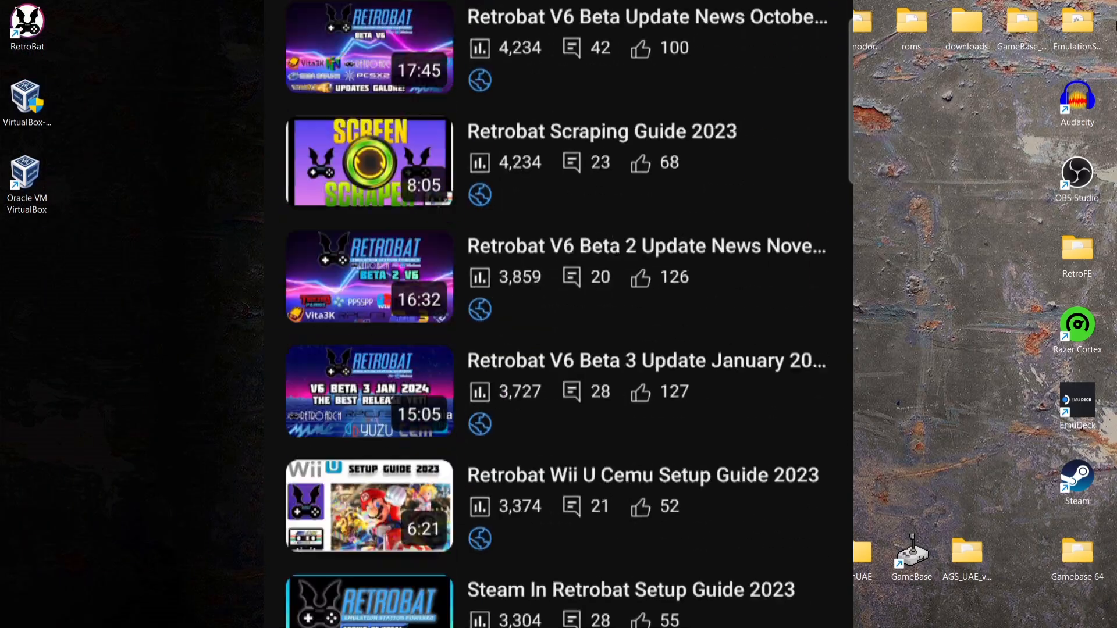
scroll("down", 3)
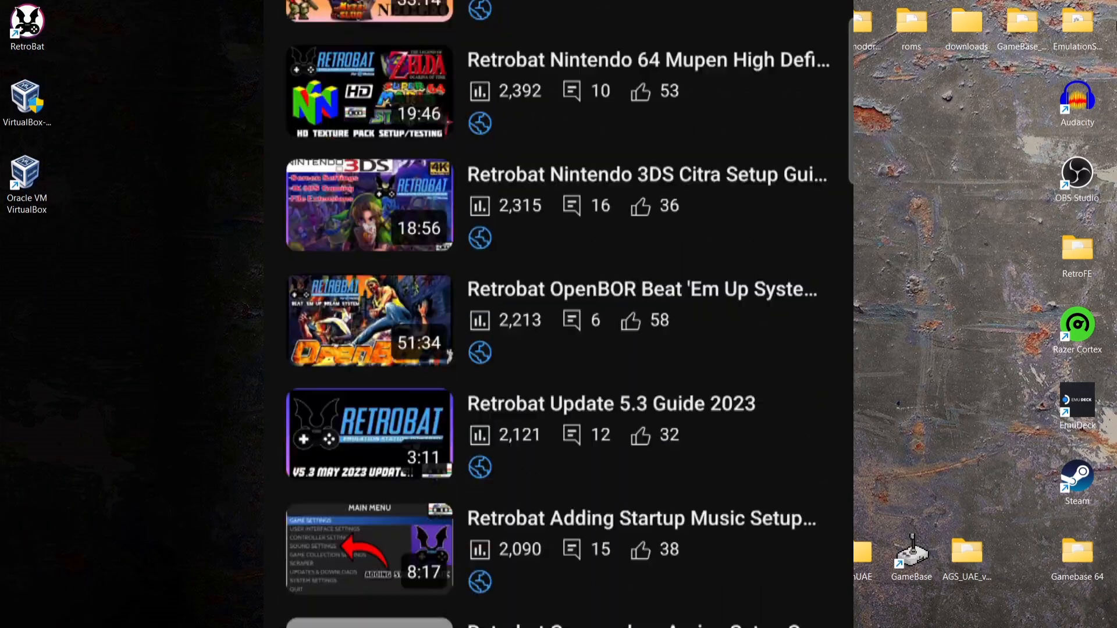